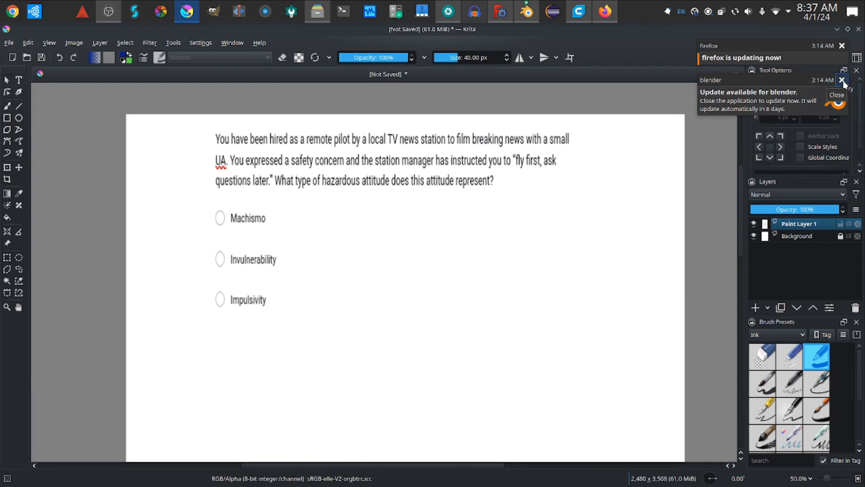
Dismiss the Blender update notification covering the question page
{"action": "left_click", "coordinate": [842, 79]}
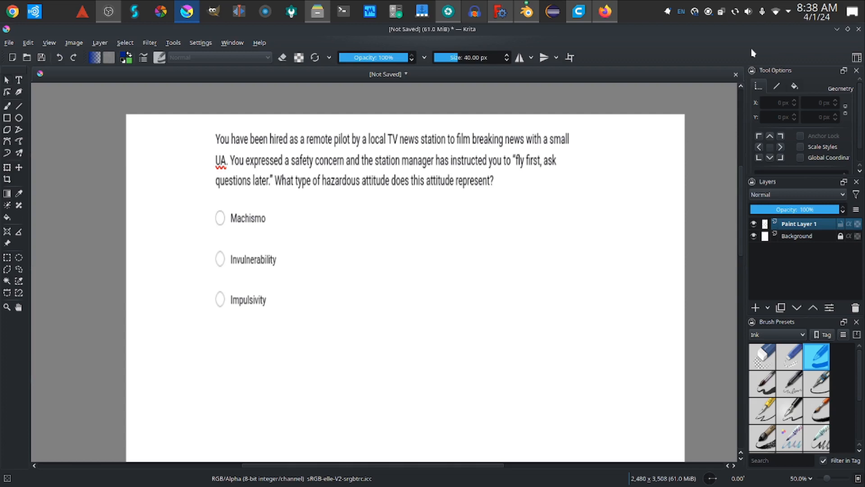
{"action": "mouse_move", "coordinate": [404, 201]}
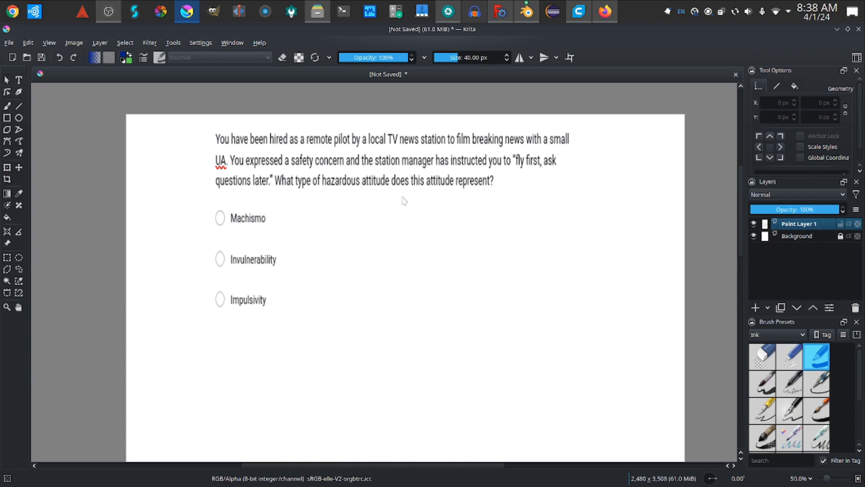
Switch to the freehand brush tool for blue ink markup
{"action": "left_click", "coordinate": [7, 106]}
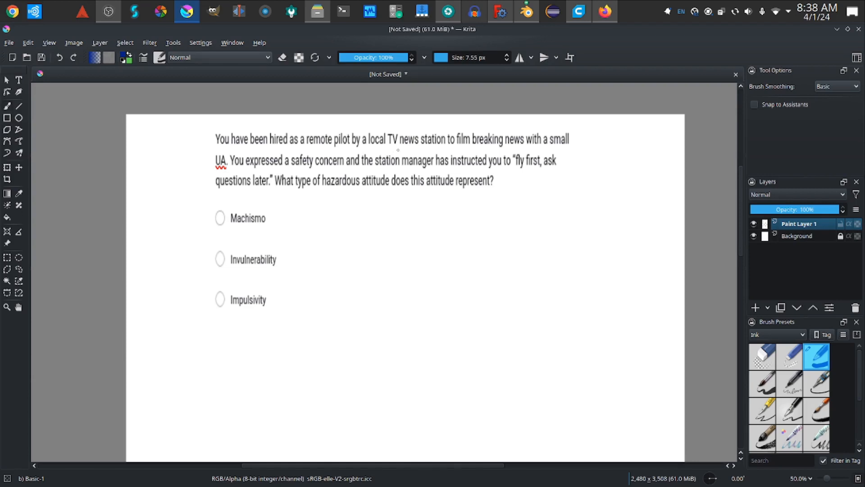
{"action": "mouse_move", "coordinate": [434, 156]}
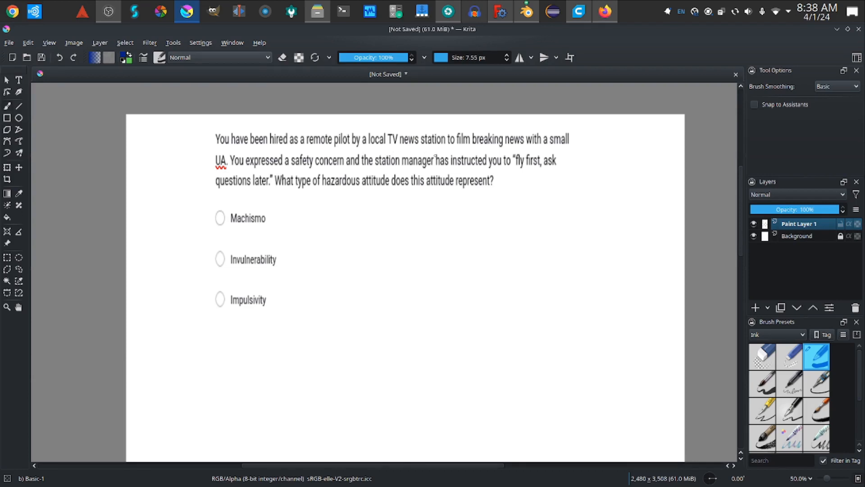
{"action": "mouse_move", "coordinate": [210, 173]}
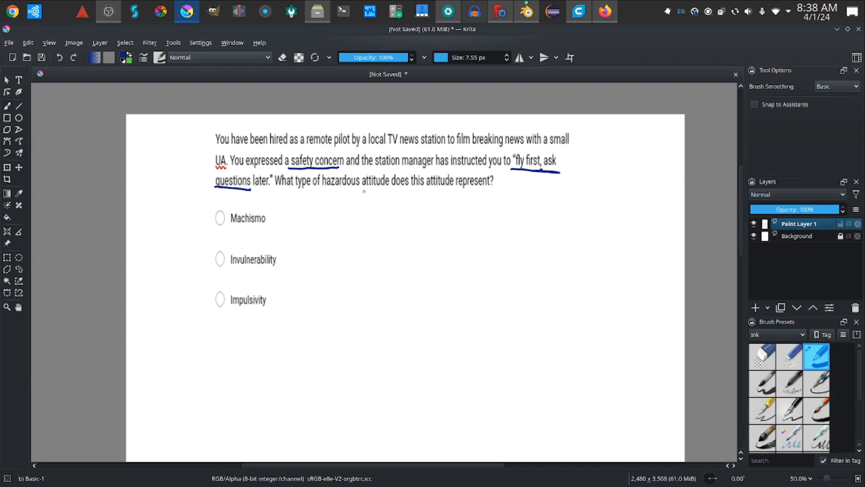
{"action": "mouse_move", "coordinate": [325, 191]}
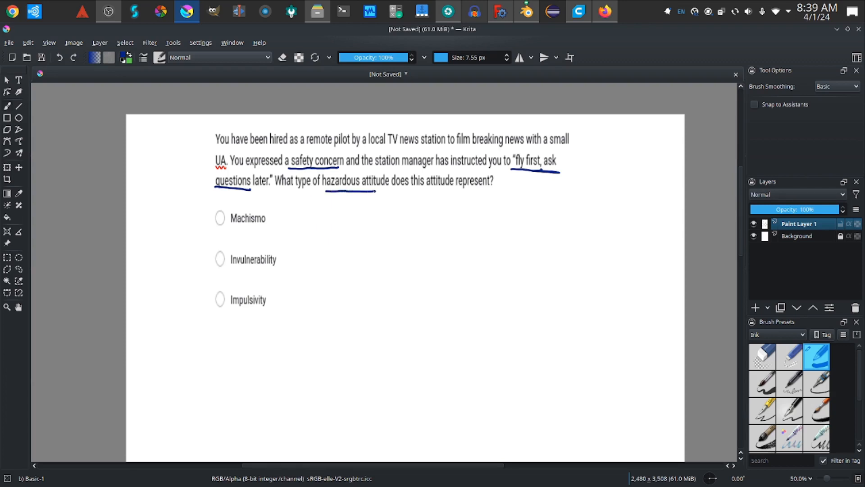
Underline a key phrase in blue ink and scroll down to the next question
{"action": "left_click_drag", "start_coordinate": [326, 193], "coordinate": [389, 190]}
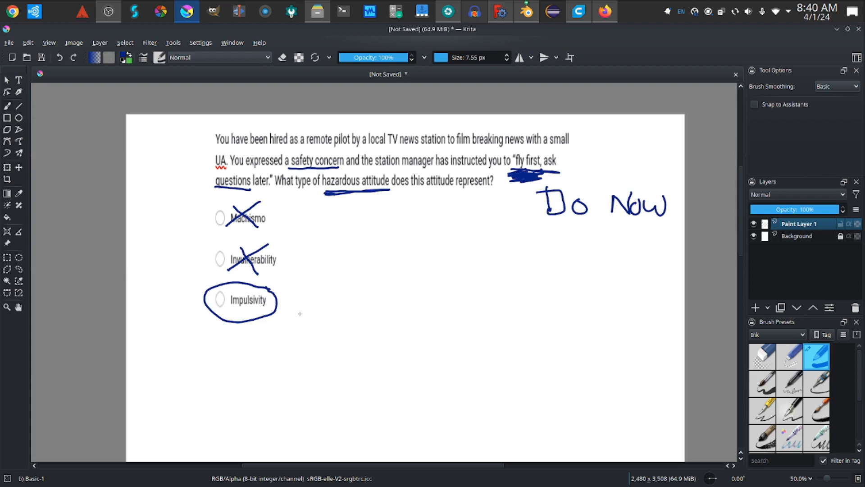
{"action": "mouse_move", "coordinate": [318, 349]}
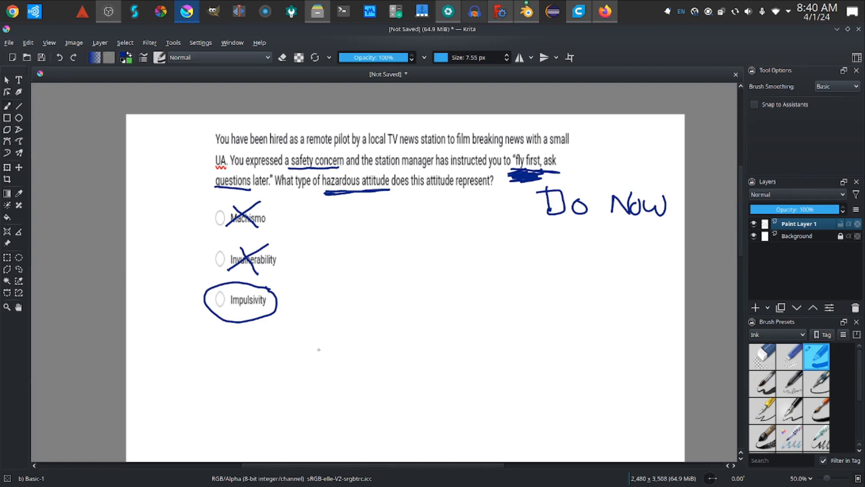
{"action": "scroll", "scroll_direction": "down", "scroll_amount": 3}
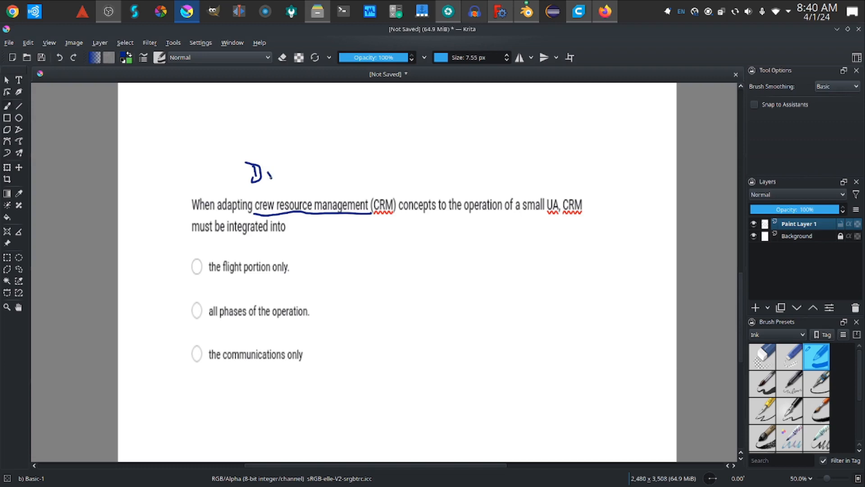
Handwrite 'Drone' above the crew resource management question
{"action": "left_click_drag", "start_coordinate": [270, 171], "coordinate": [323, 174]}
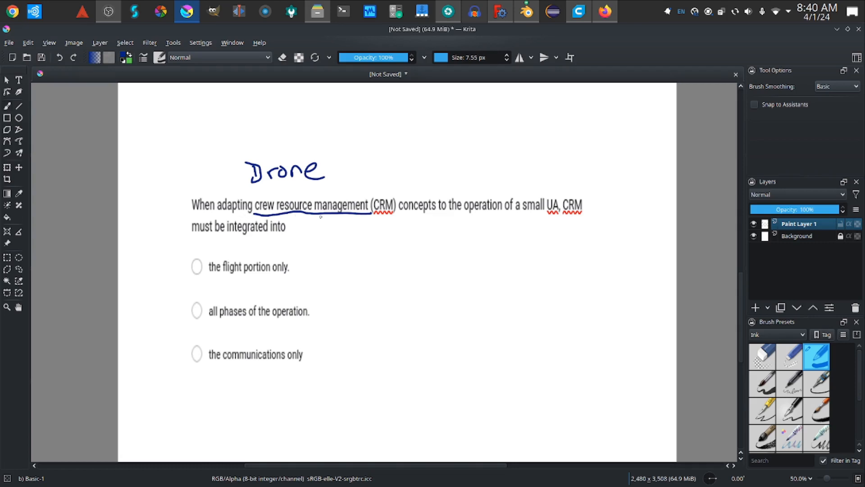
{"action": "mouse_move", "coordinate": [411, 222]}
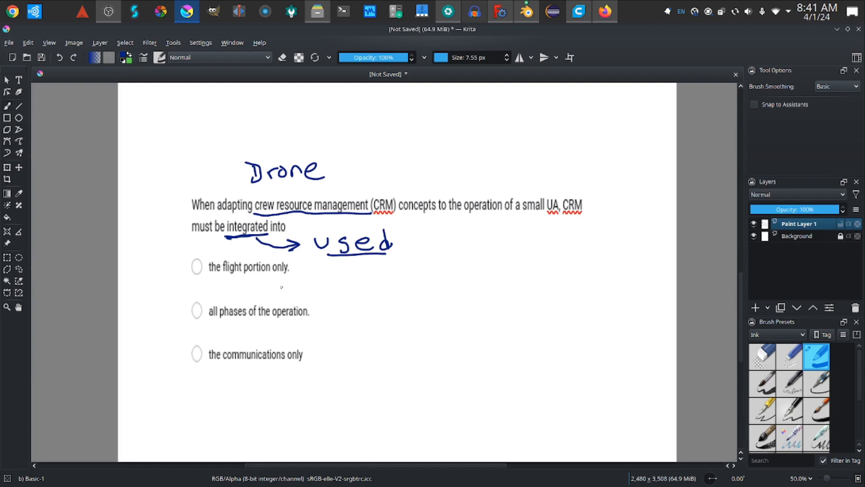
{"action": "mouse_move", "coordinate": [349, 259]}
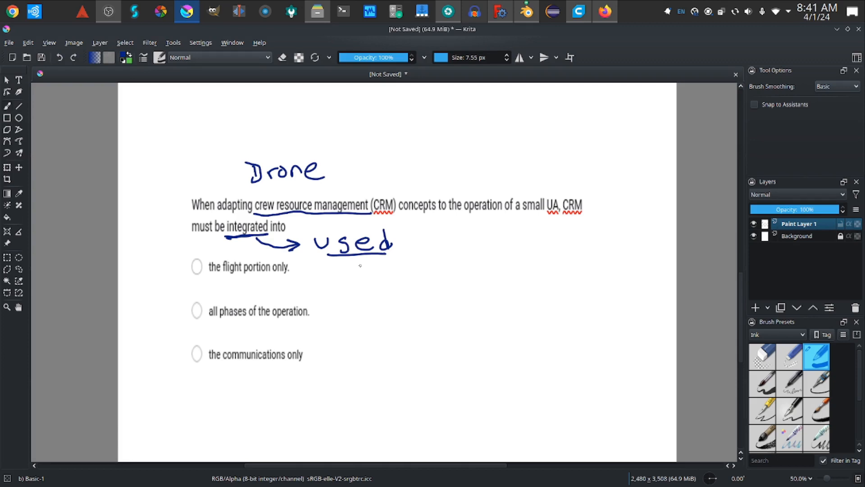
{"action": "mouse_move", "coordinate": [296, 323]}
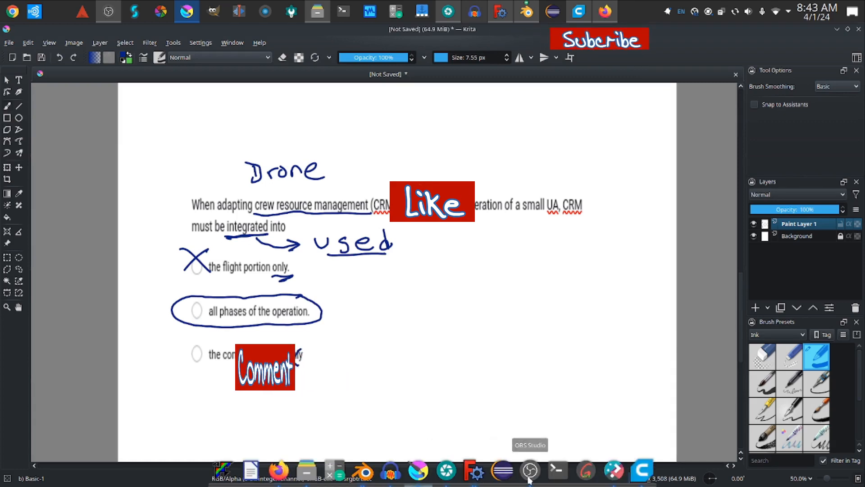
Bring the OBS Studio window to the front over Krita
{"action": "left_click", "coordinate": [529, 470]}
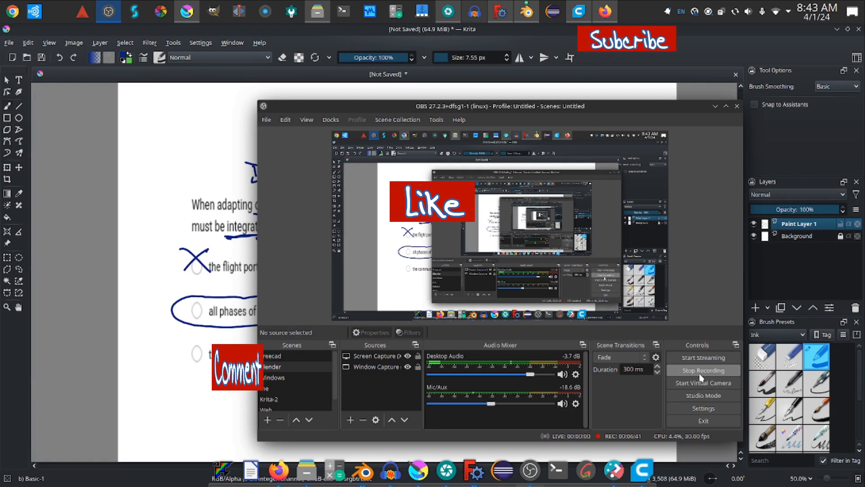